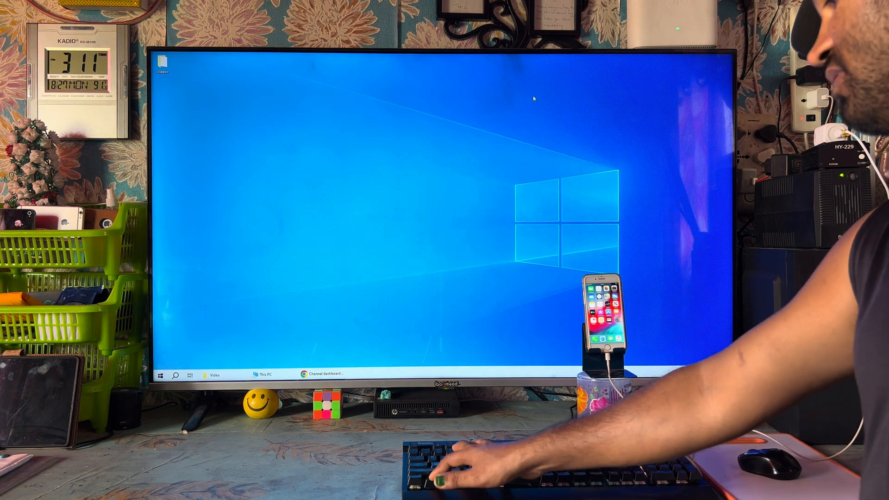
# Show This PC so the connected Apple iPhone appears among the drives.
pyautogui.click(261, 373)
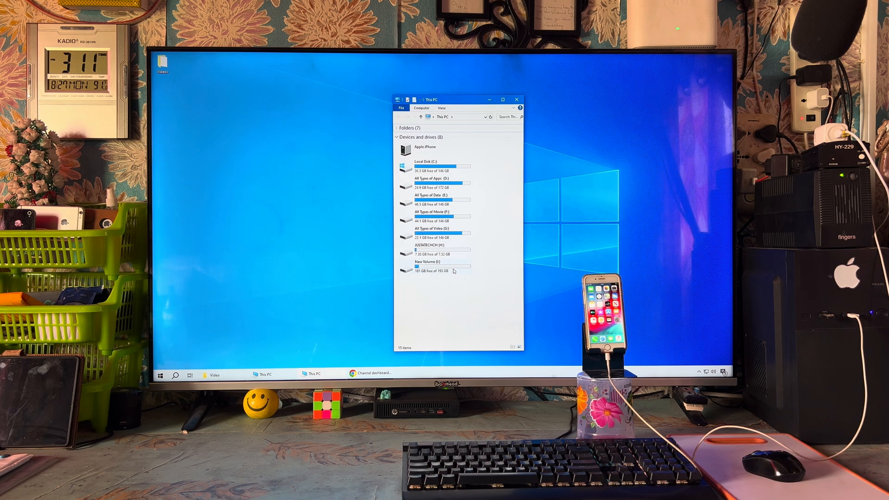
pyautogui.moveTo(448, 270)
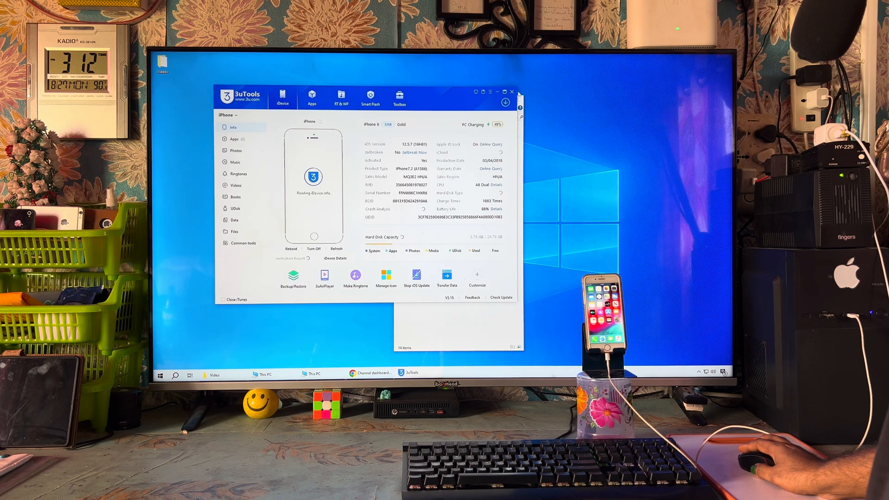
# Dismiss the iPhone AutoPlay notification and restore 3uTools showing the phone not yet jailbroken.
pyautogui.click(504, 92)
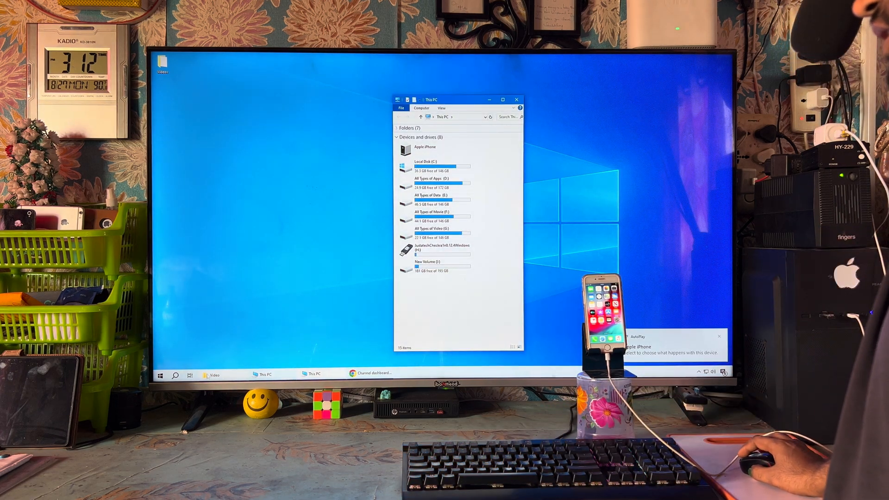
pyautogui.click(162, 373)
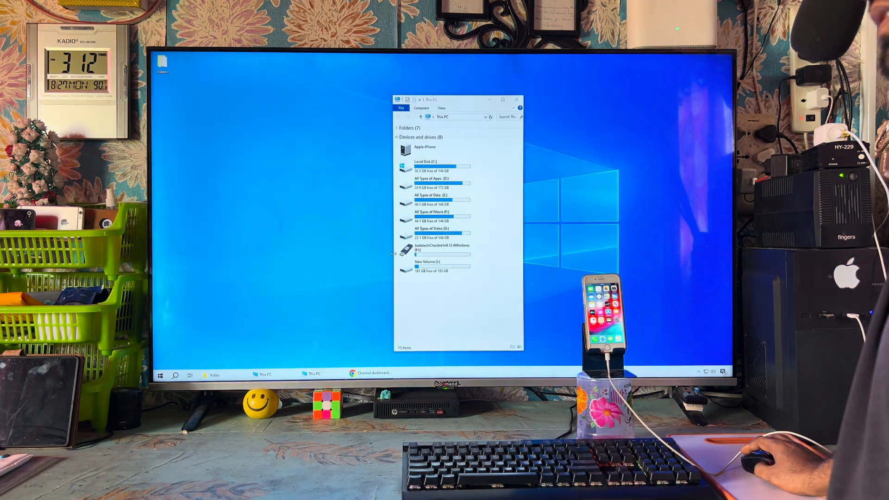
pyautogui.click(515, 100)
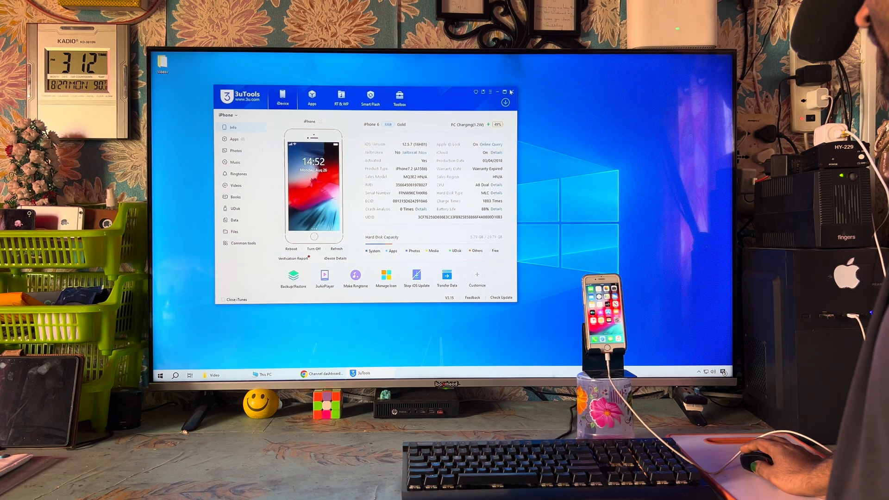
pyautogui.click(503, 92)
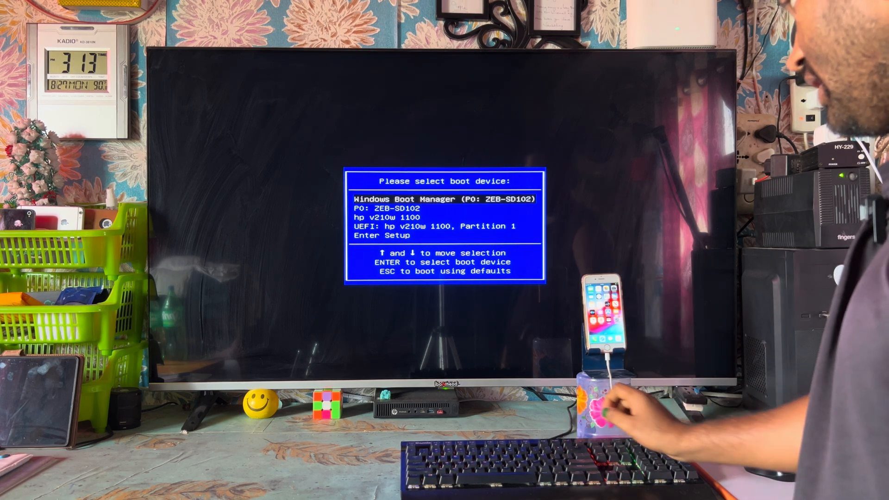
# Boot the computer from the hp v210w 1100 USB drive.
pyautogui.press('down')
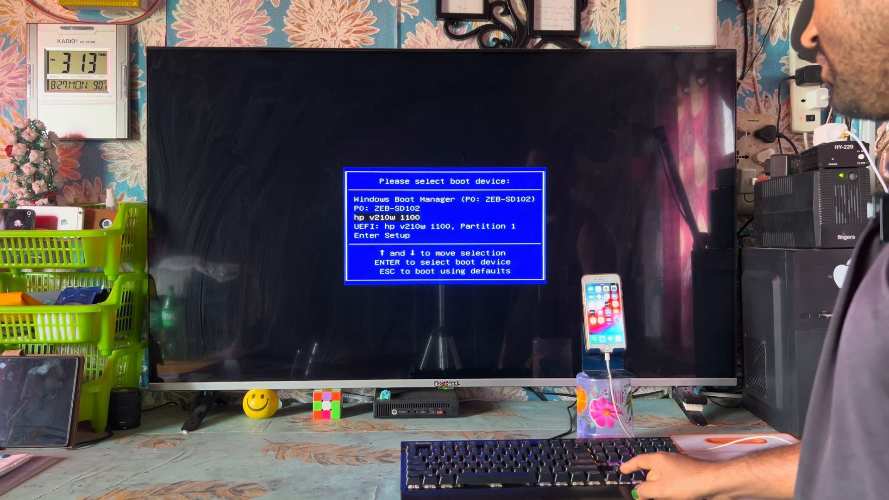
pyautogui.press('down')
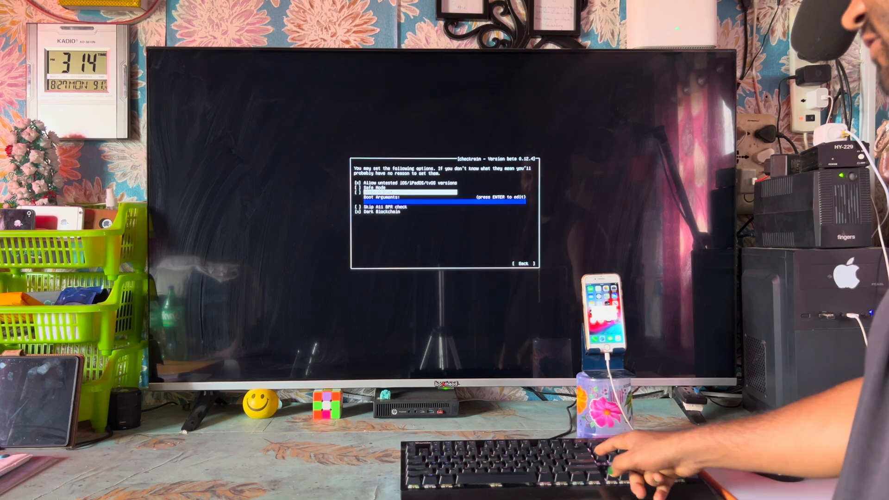
# Start checkra1n with the -v option to reach the DFU mode instructions.
pyautogui.write('-v')
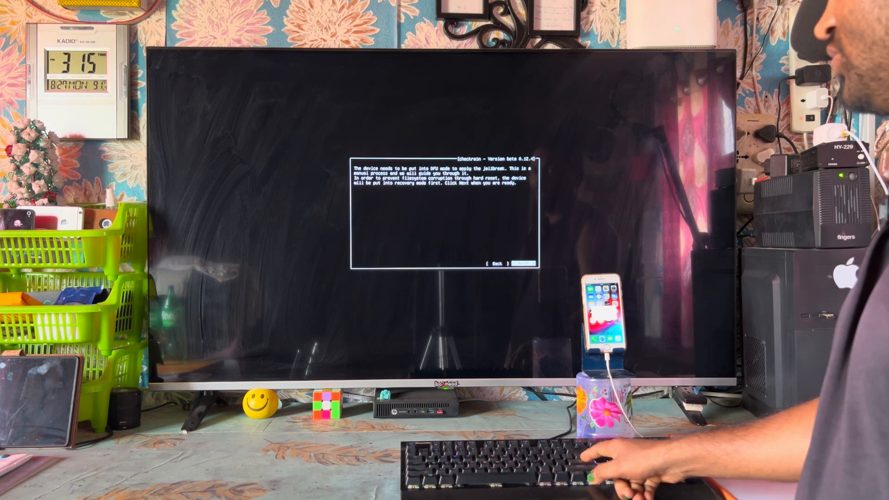
# Put the iPhone into recovery mode and continue to the DFU mode steps.
pyautogui.click(520, 264)
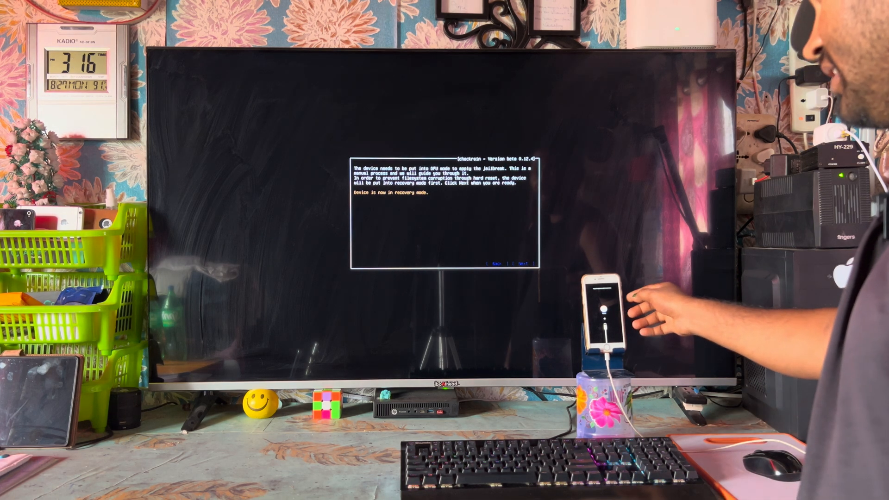
pyautogui.click(521, 262)
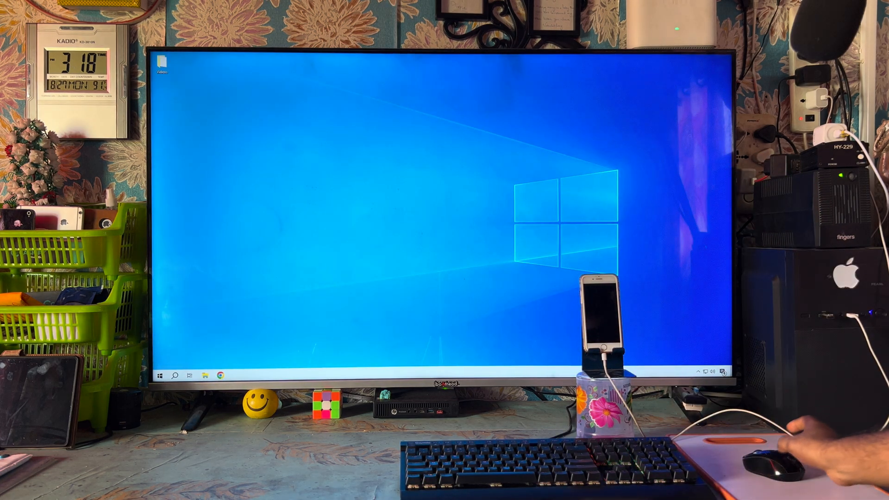
# Launch 3uTools from the installed apps list and allow it to make changes.
pyautogui.rightClick(383, 221)
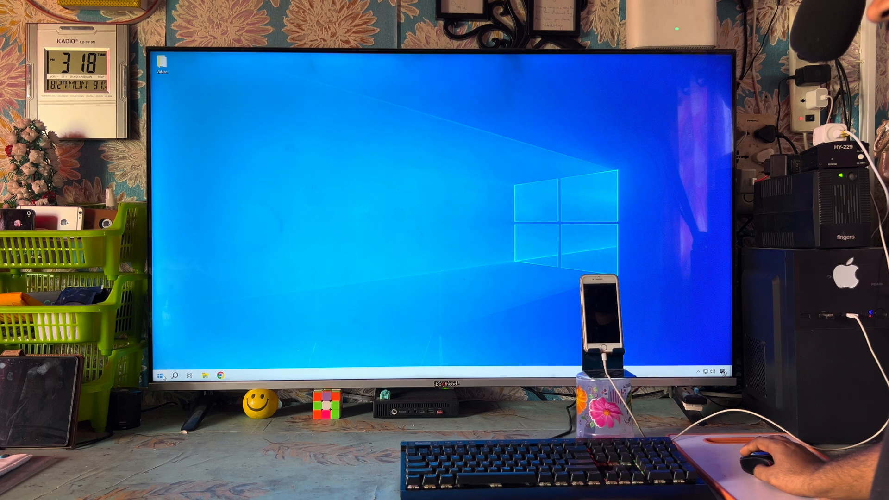
pyautogui.click(161, 374)
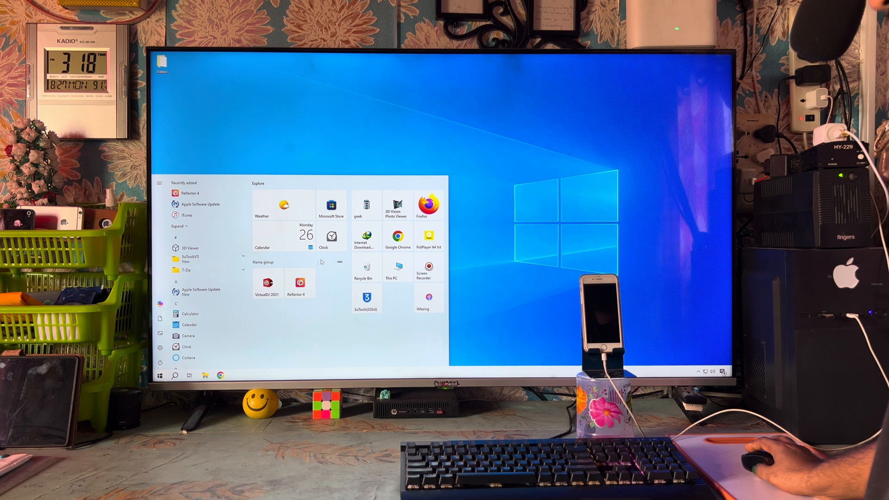
pyautogui.click(367, 297)
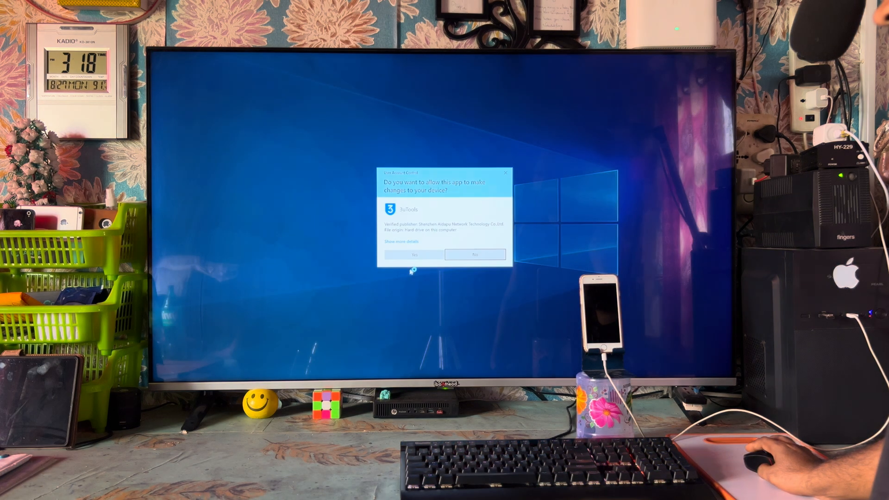
pyautogui.click(413, 254)
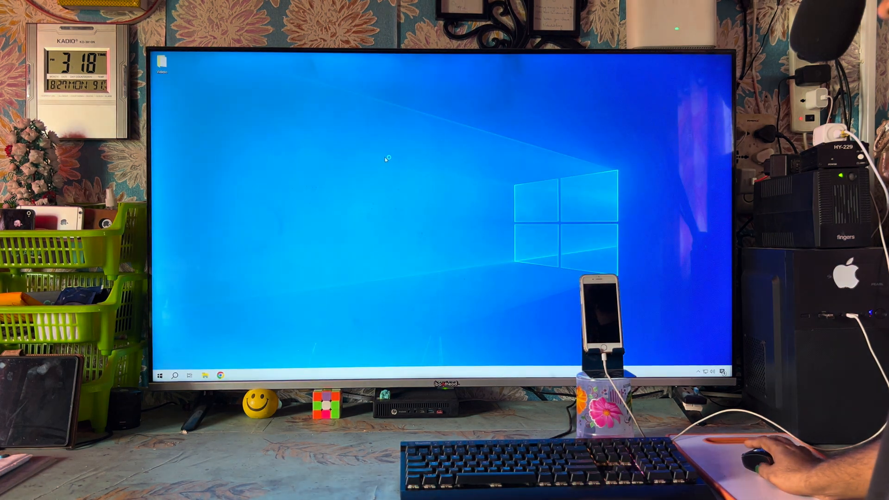
pyautogui.rightClick(366, 159)
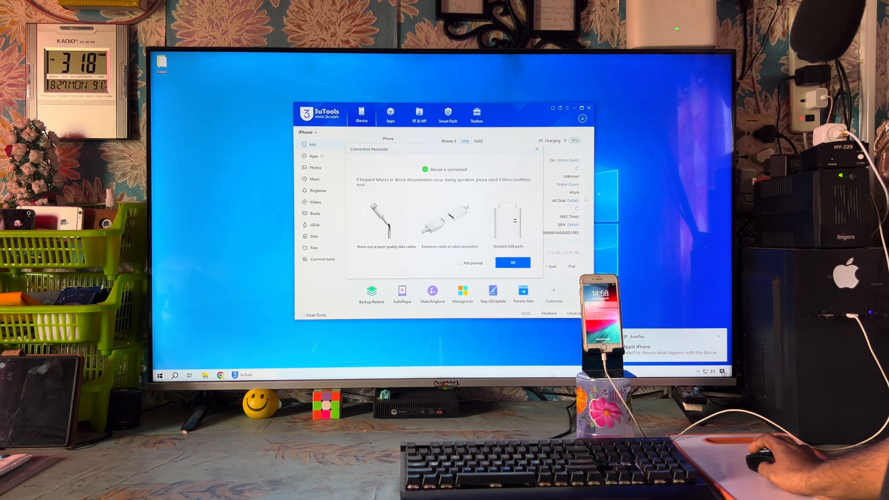
# Dismiss the Connection Reminder so the iPhone's info page reports it as jailbroken.
pyautogui.click(512, 262)
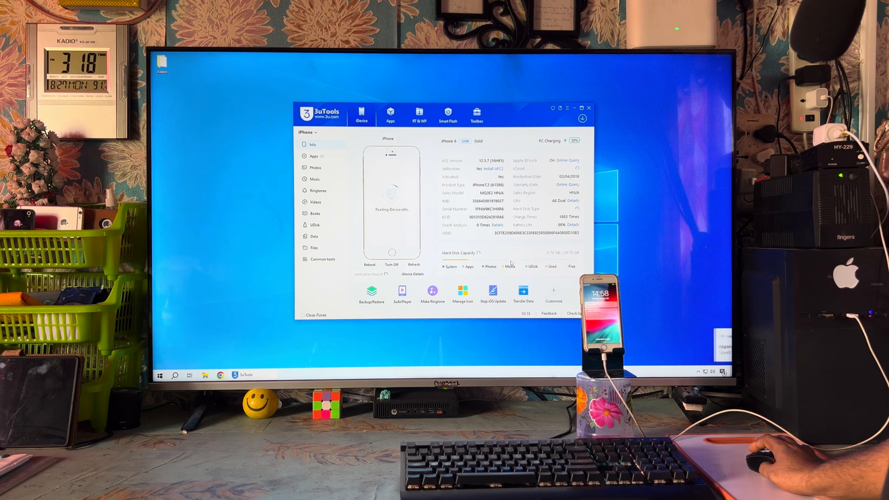